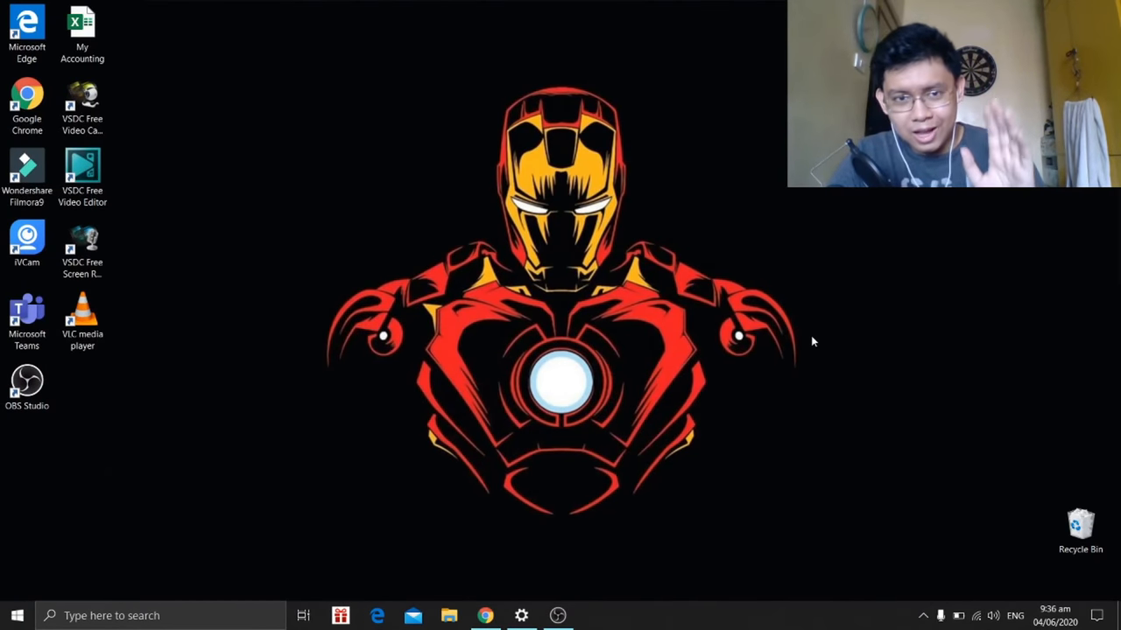
mouse_move(508, 556)
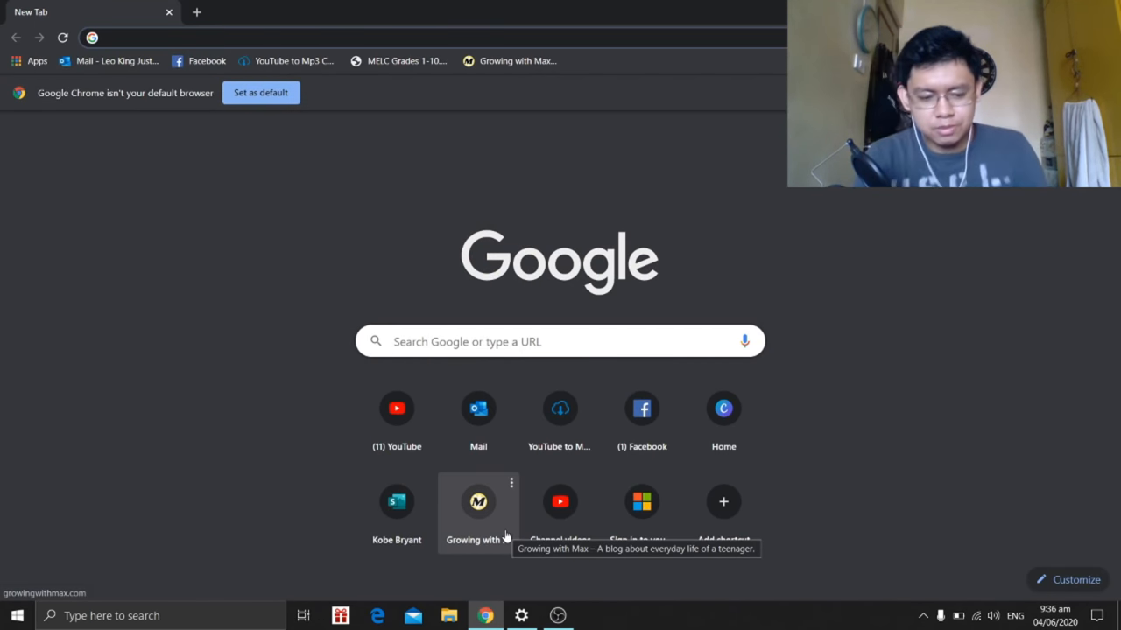
Search Google for 'obs studio' and open the obsproject.com result
type("obs")
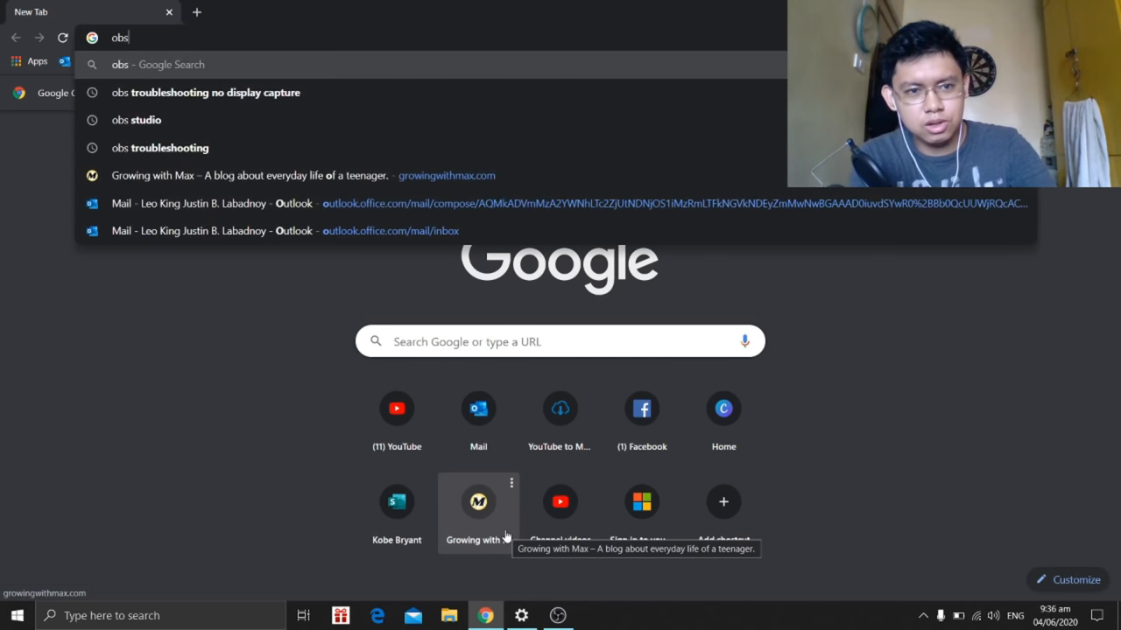
left_click(146, 120)
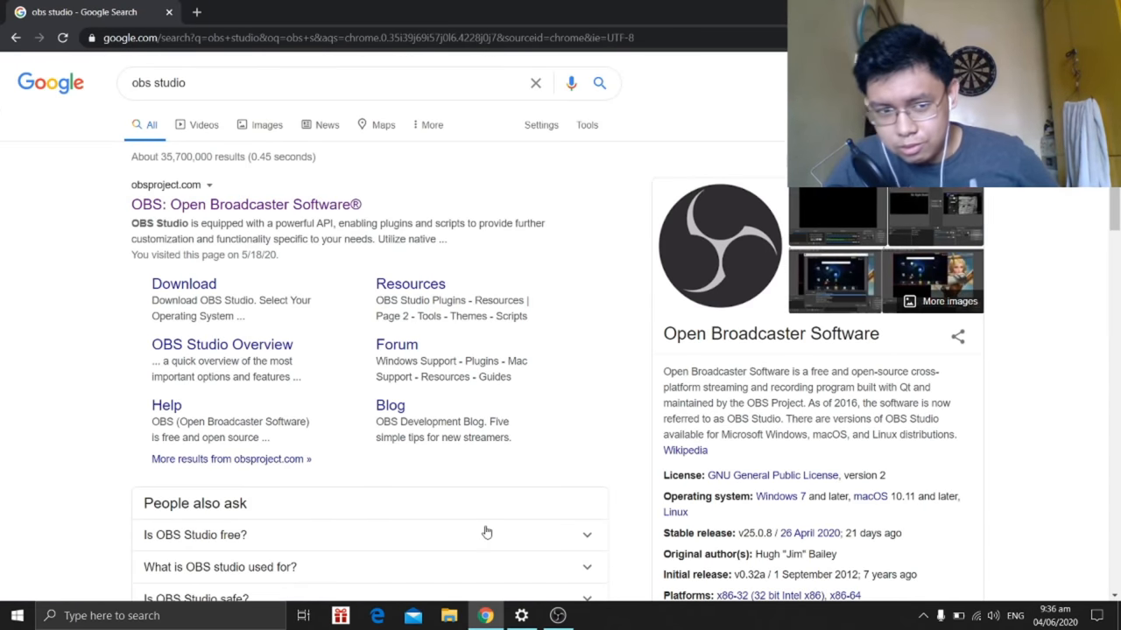
left_click(245, 204)
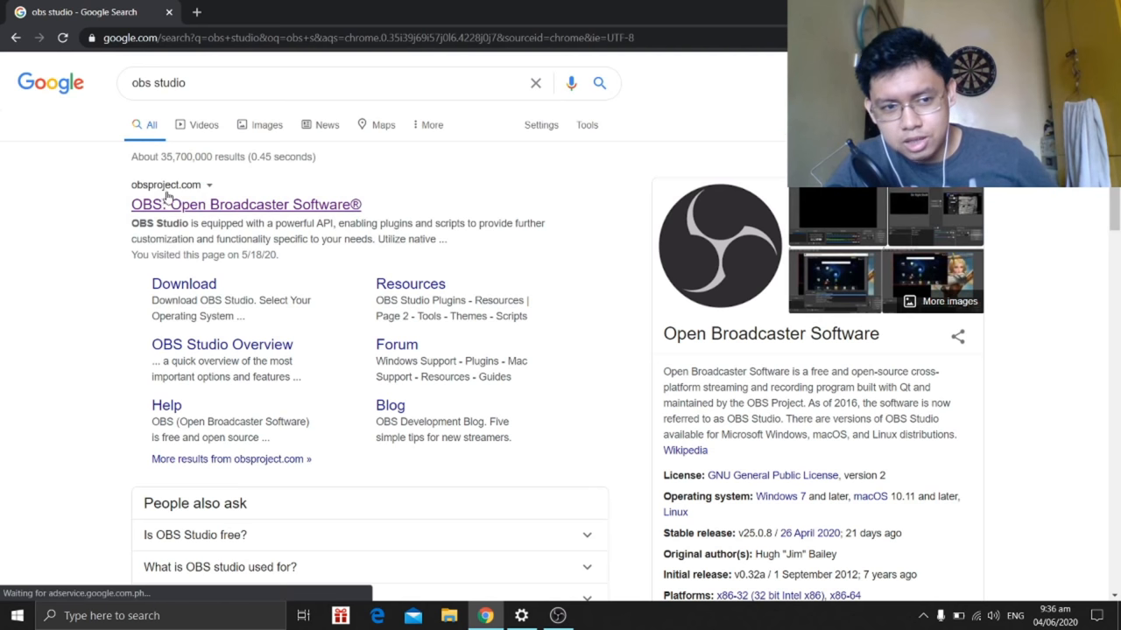
left_click(246, 204)
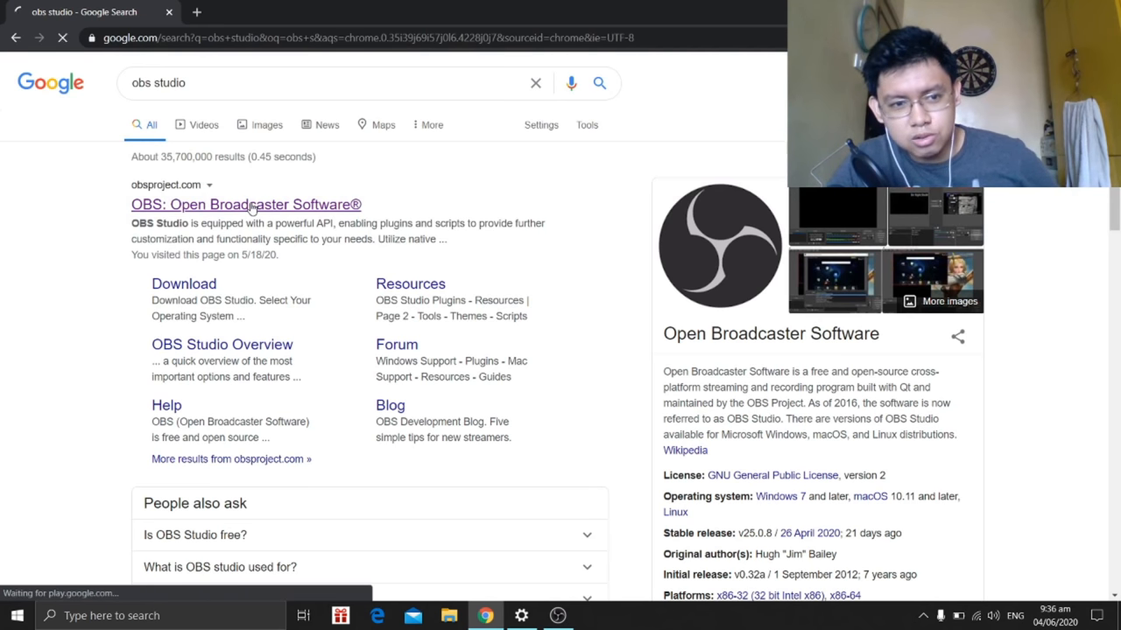
left_click(245, 204)
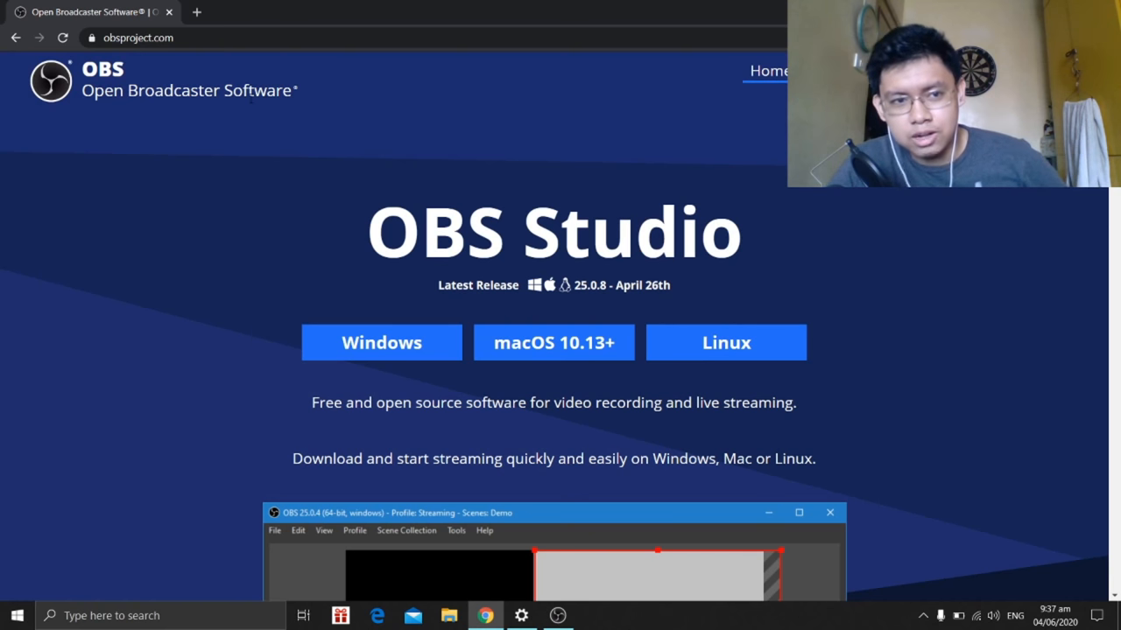
mouse_move(381, 342)
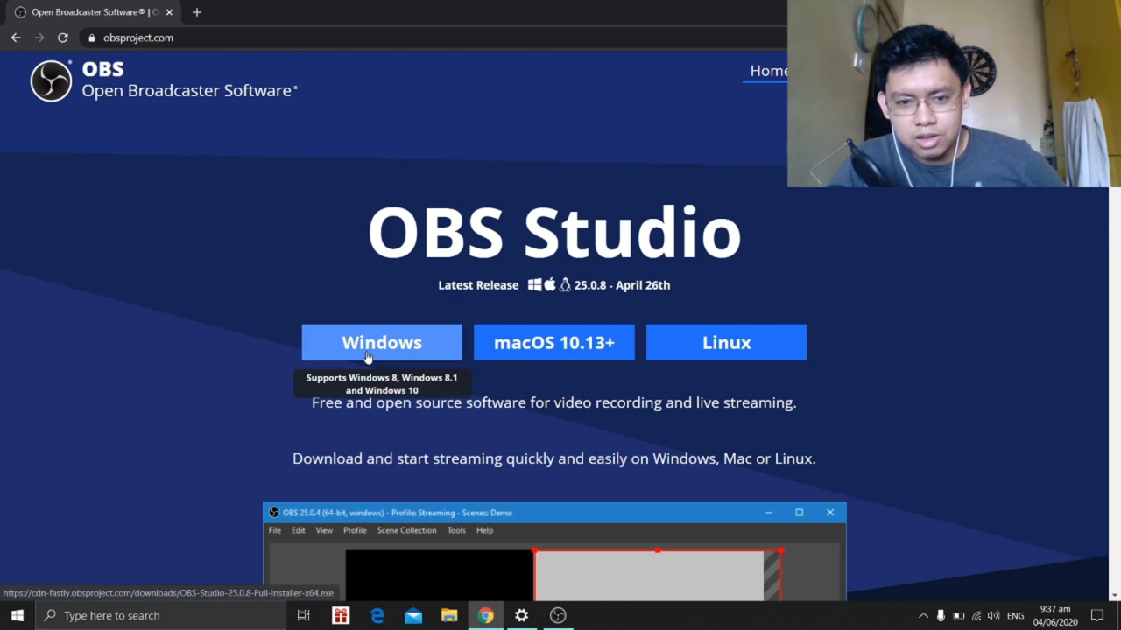
mouse_move(553, 342)
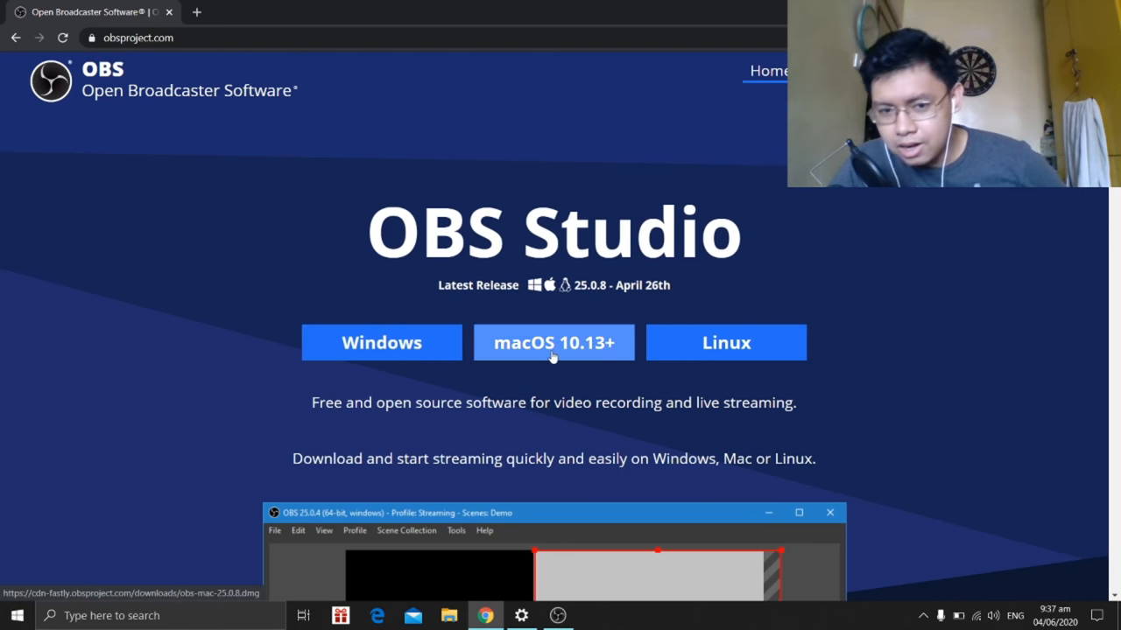
mouse_move(726, 342)
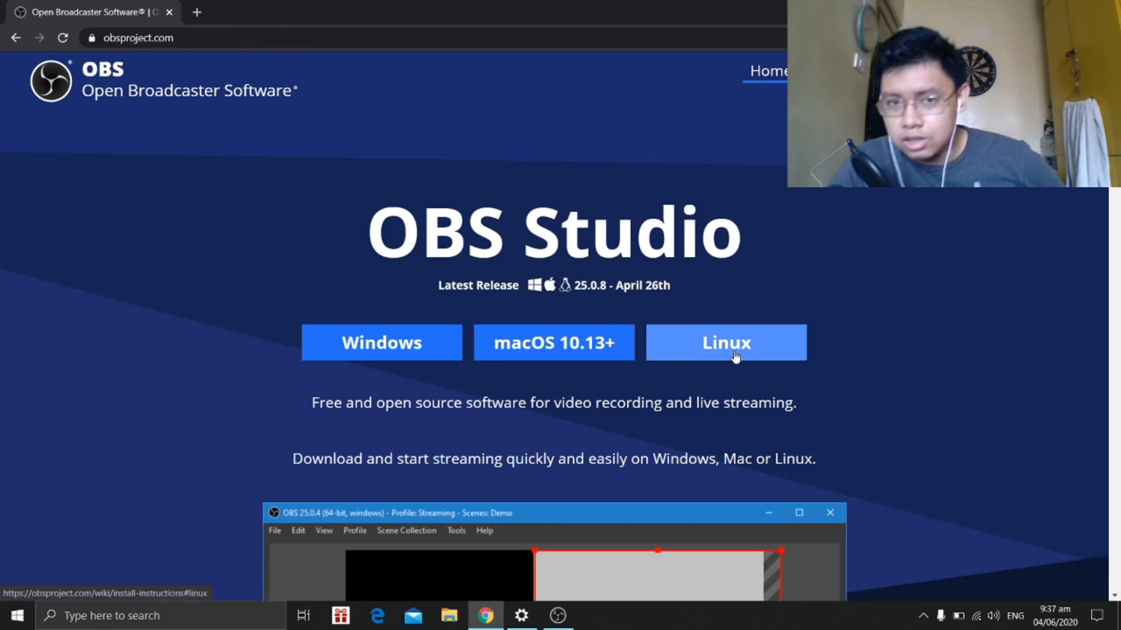
scroll("down", 3)
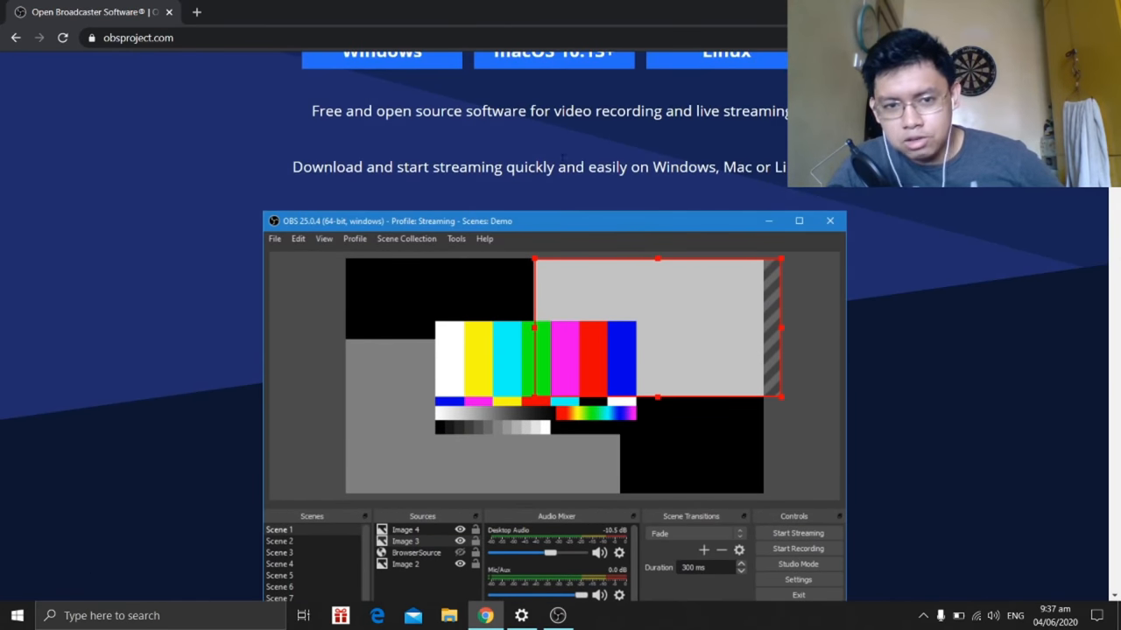
scroll("down", 3)
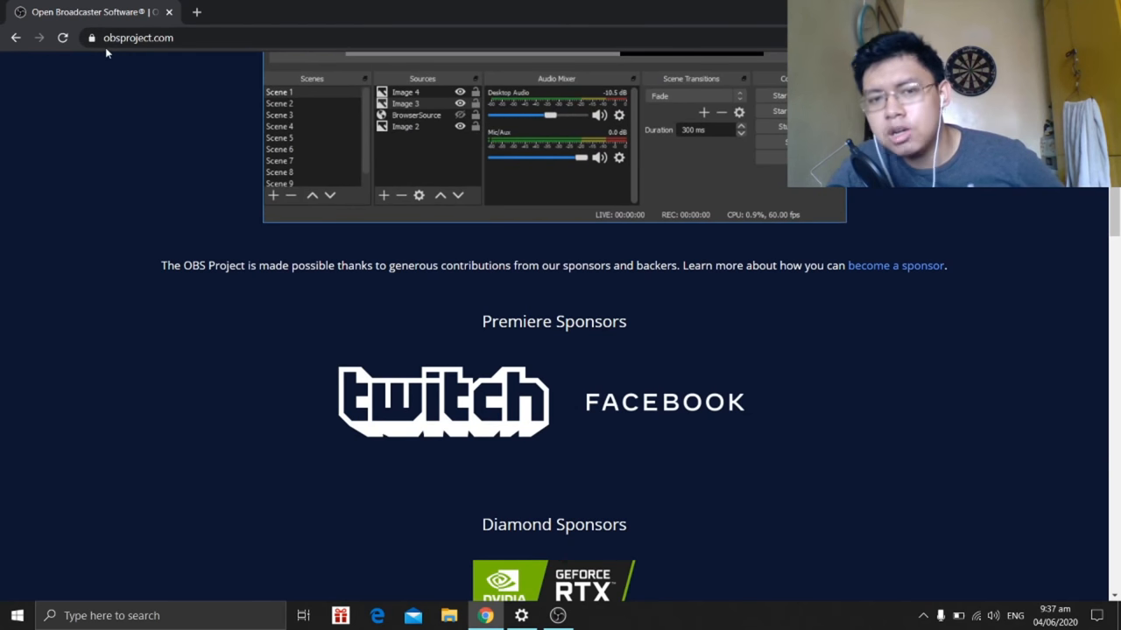
scroll("up", 3)
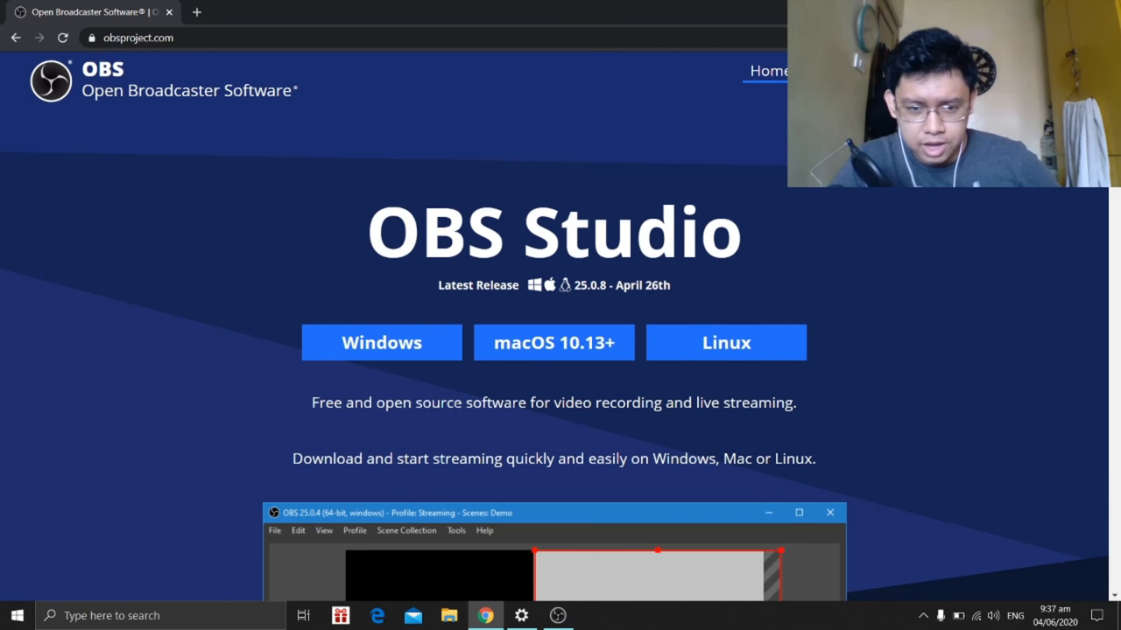
Start downloading the OBS Studio installer for Windows
left_click(381, 342)
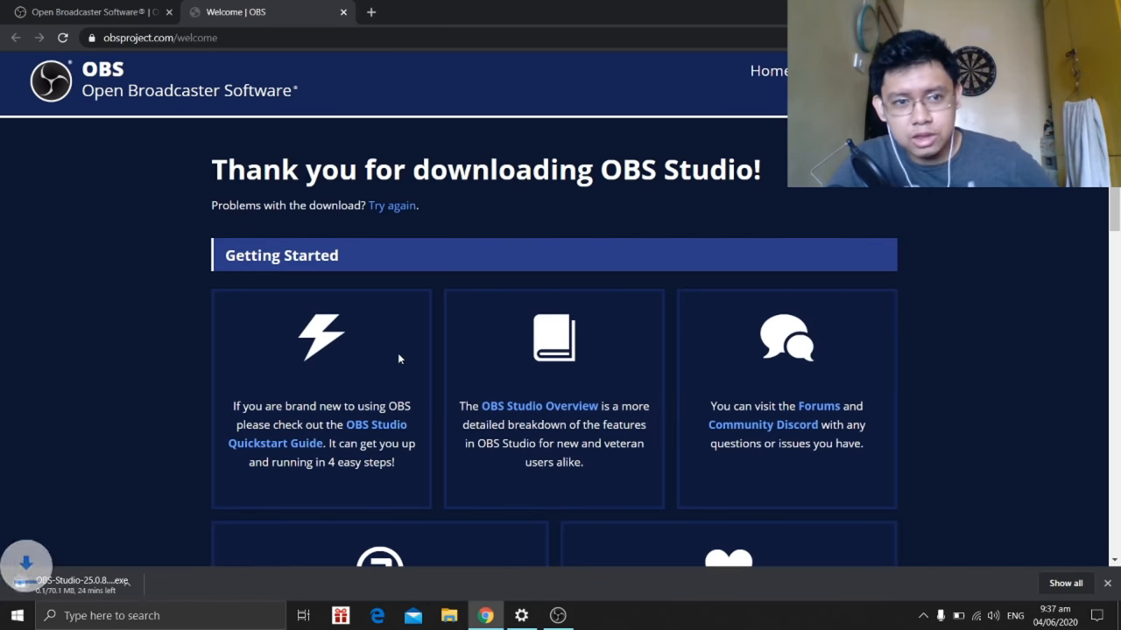
mouse_move(346, 353)
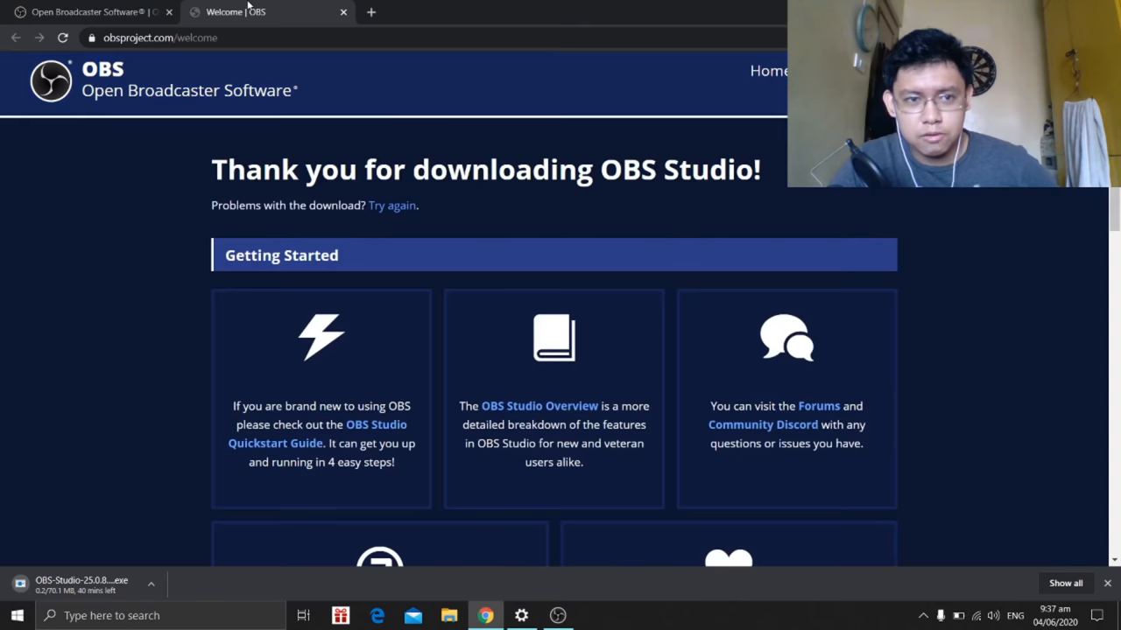
mouse_move(48, 595)
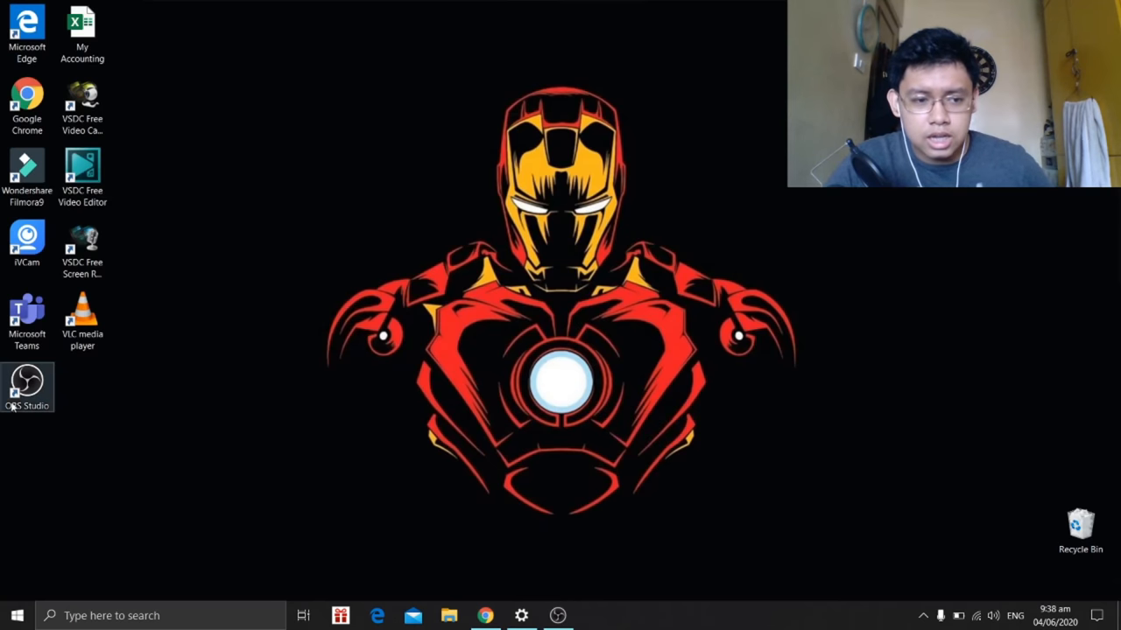
Launch OBS Studio from its desktop shortcut
double_click(27, 380)
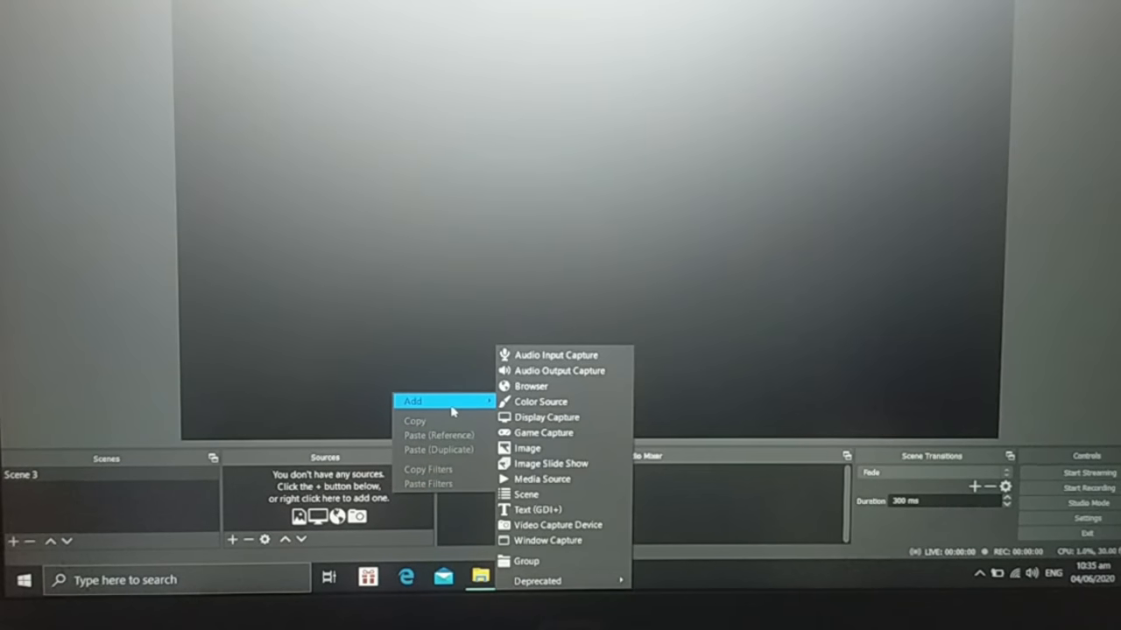
mouse_move(471, 409)
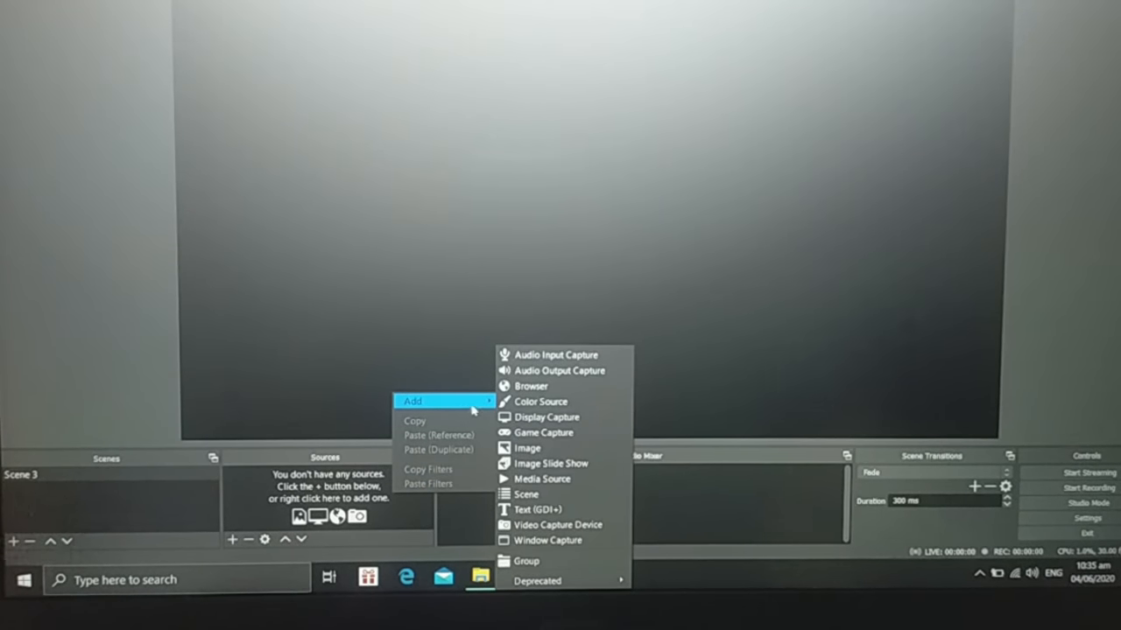
mouse_move(556, 355)
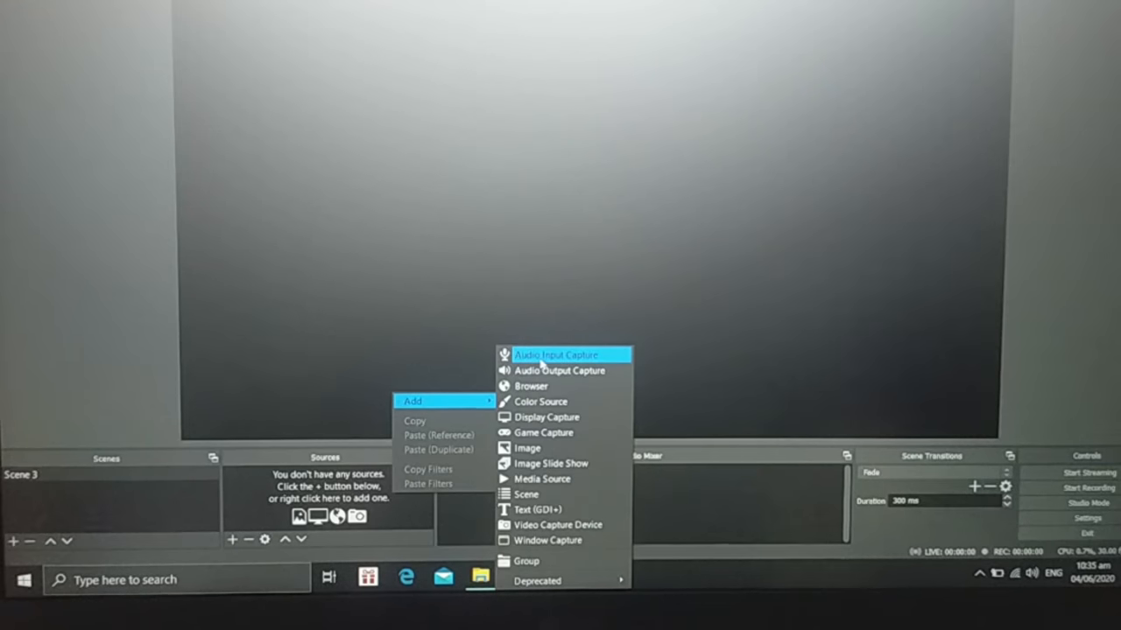
Create an Audio Input Capture named 'Microphone' recording from Microphone (USB Microphone)
left_click(555, 354)
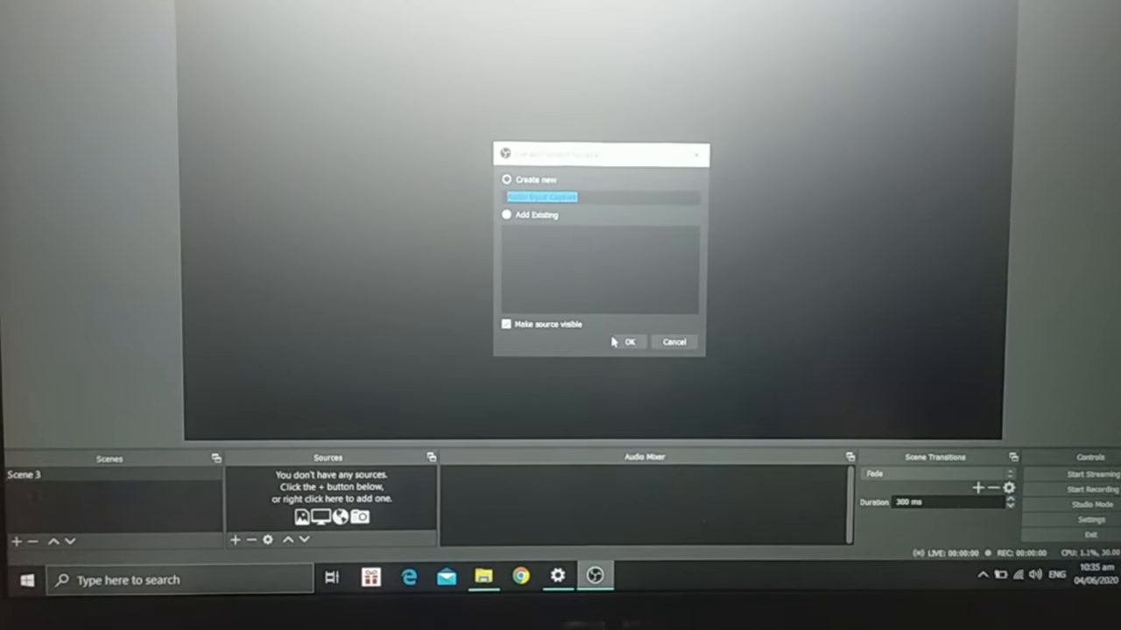
type("Mic")
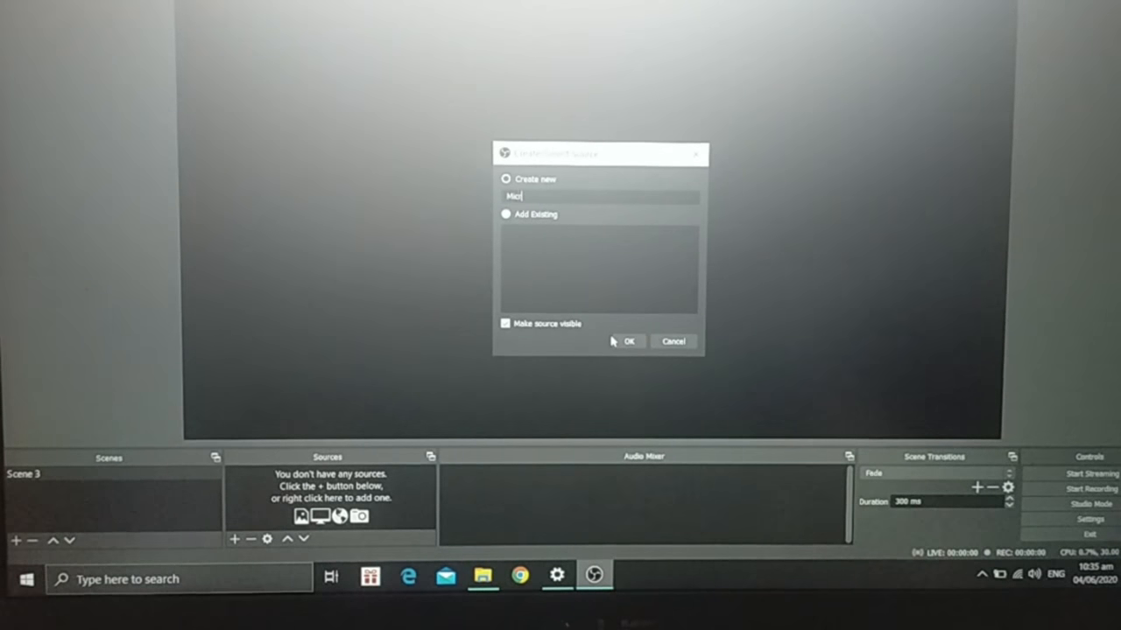
type("rophone")
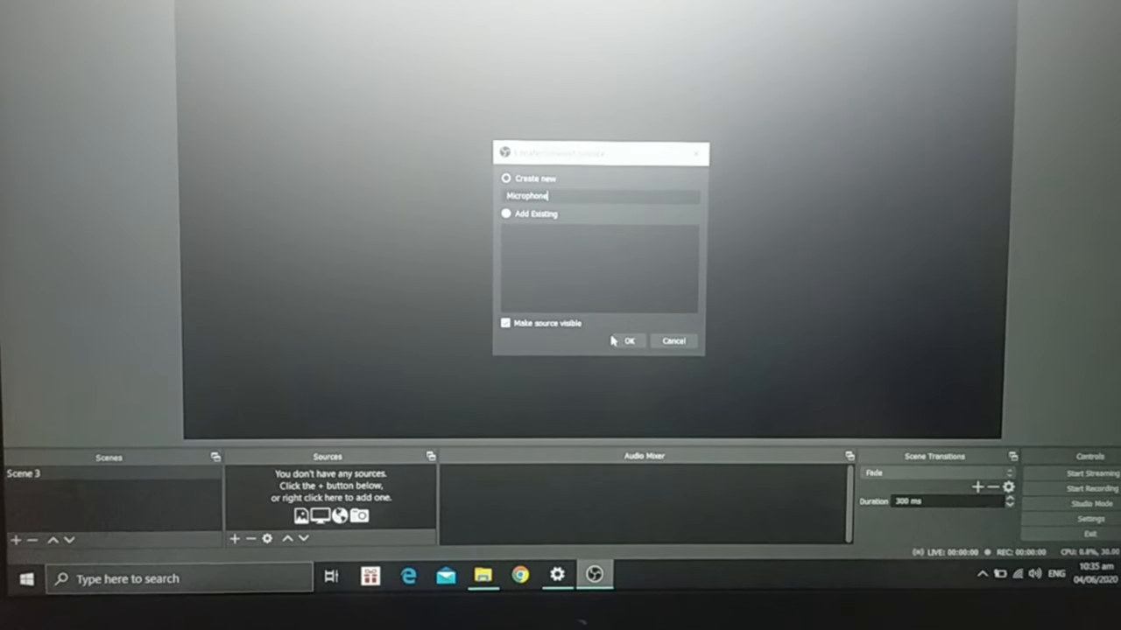
left_click(629, 341)
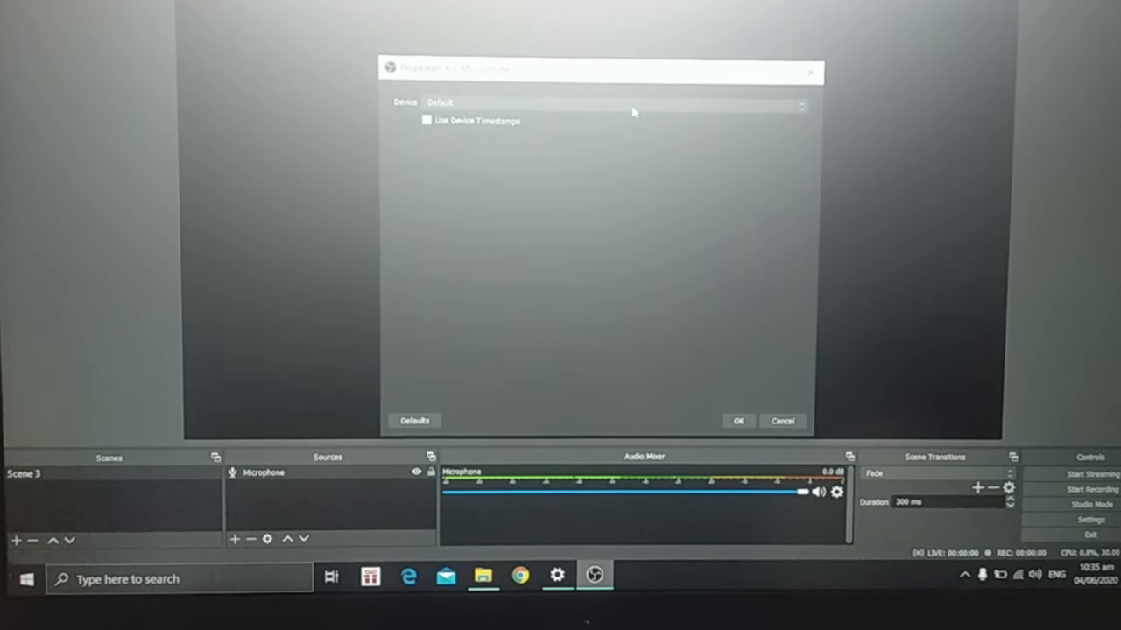
left_click(798, 106)
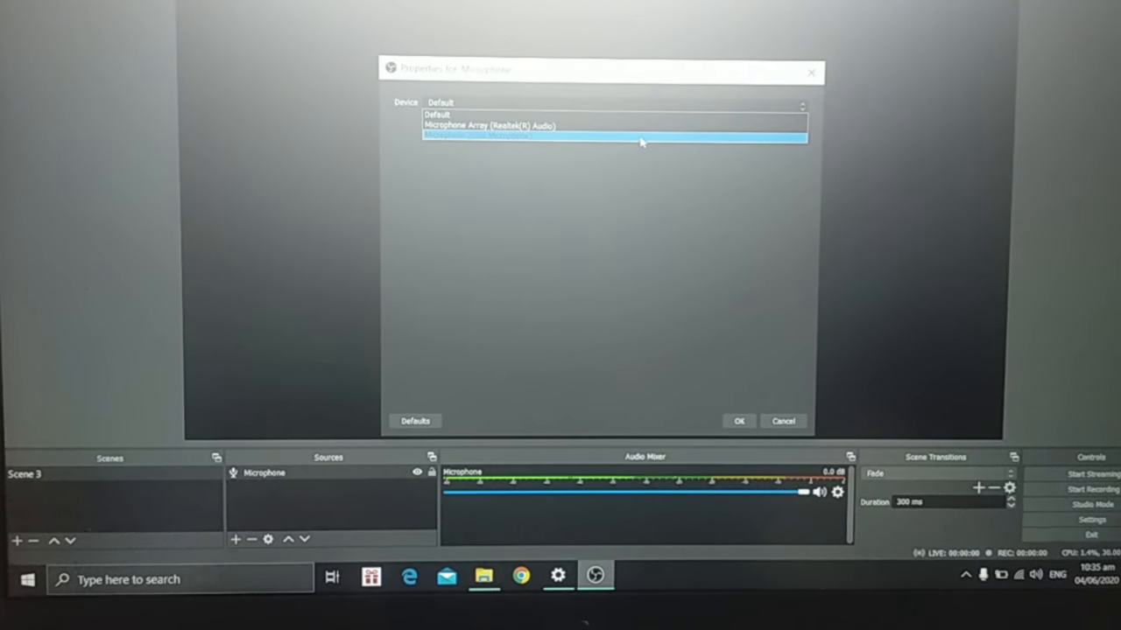
left_click(613, 136)
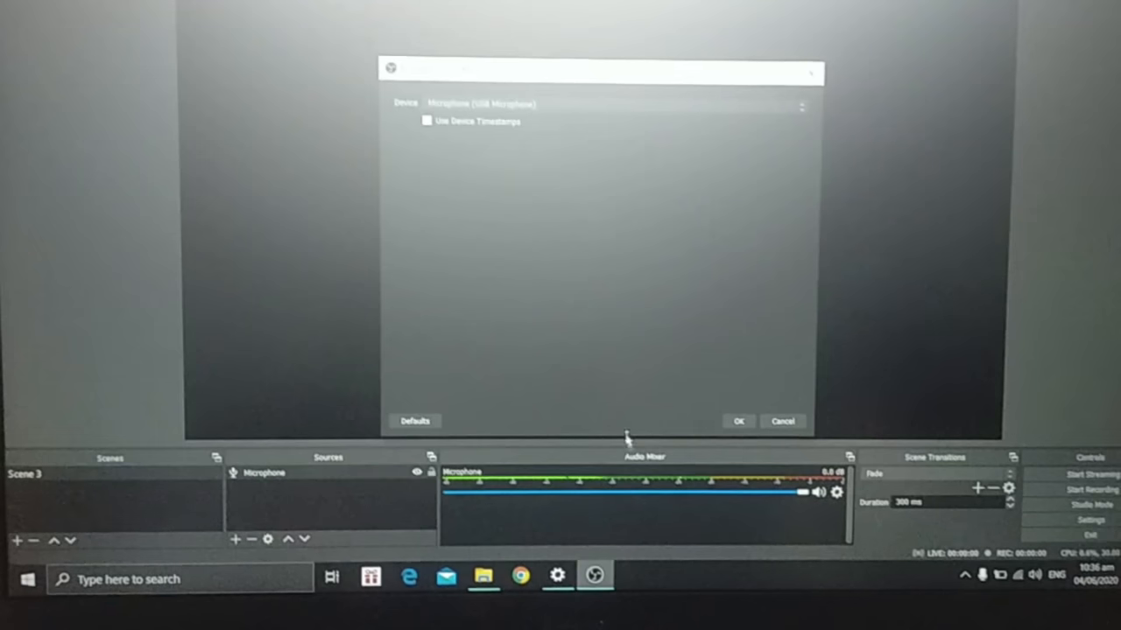
mouse_move(841, 401)
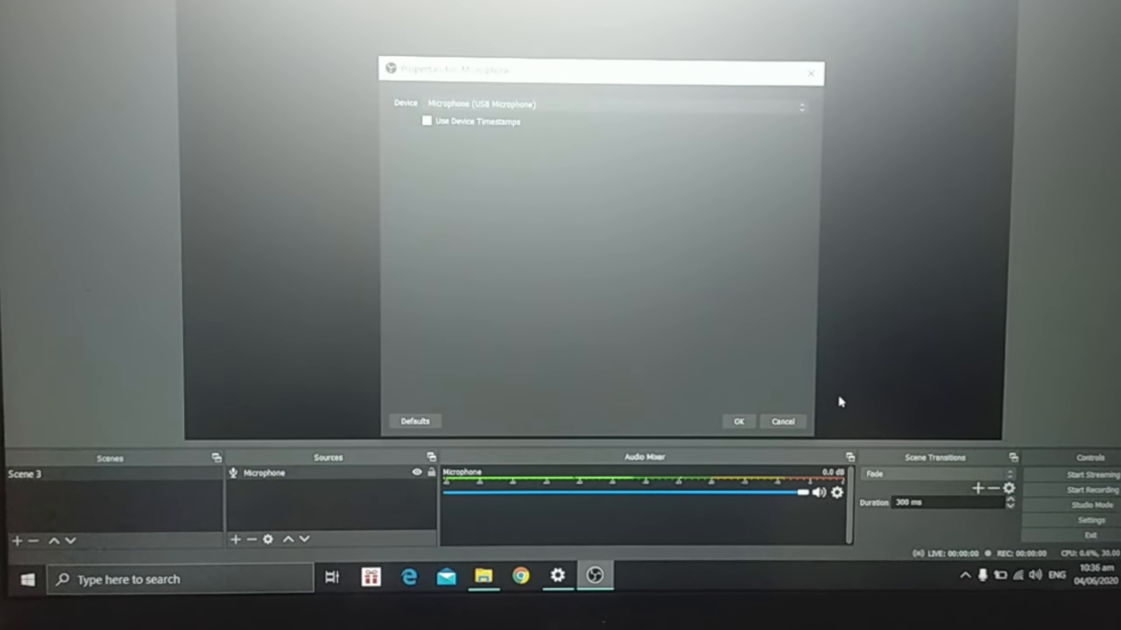
mouse_move(728, 369)
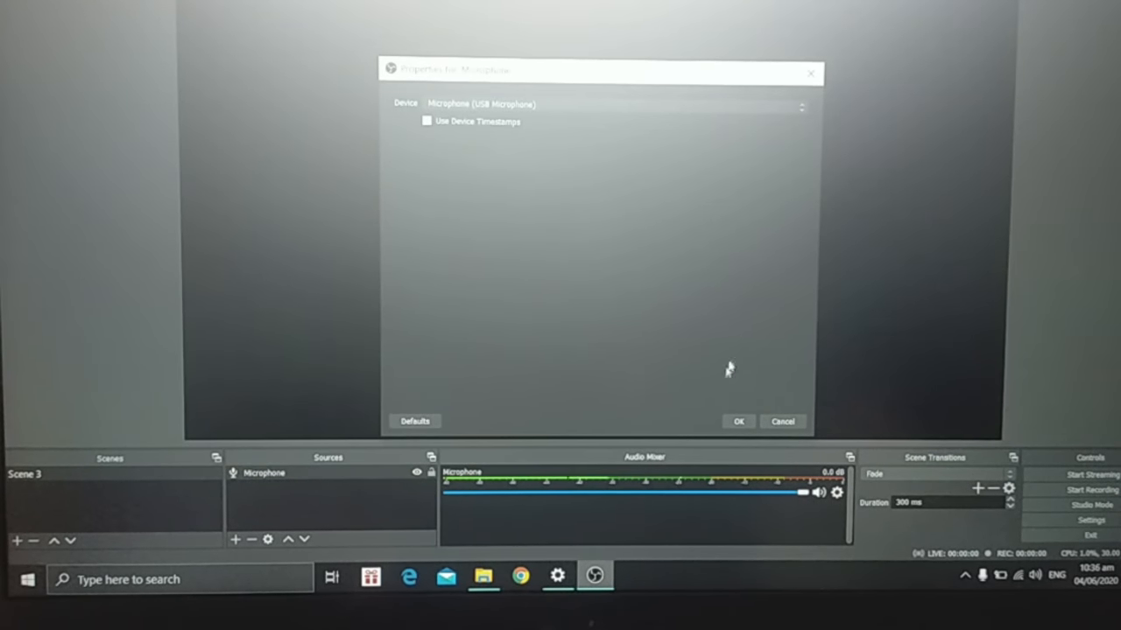
left_click(738, 421)
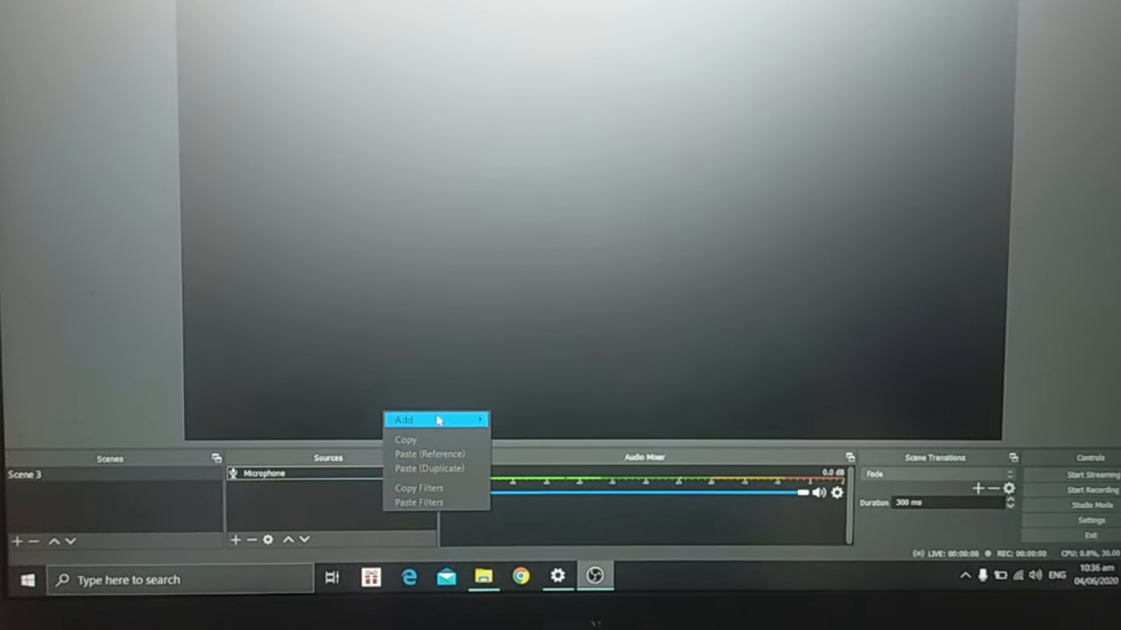
Add a Video Capture Device source and begin naming it 'Webcam'
left_click(403, 419)
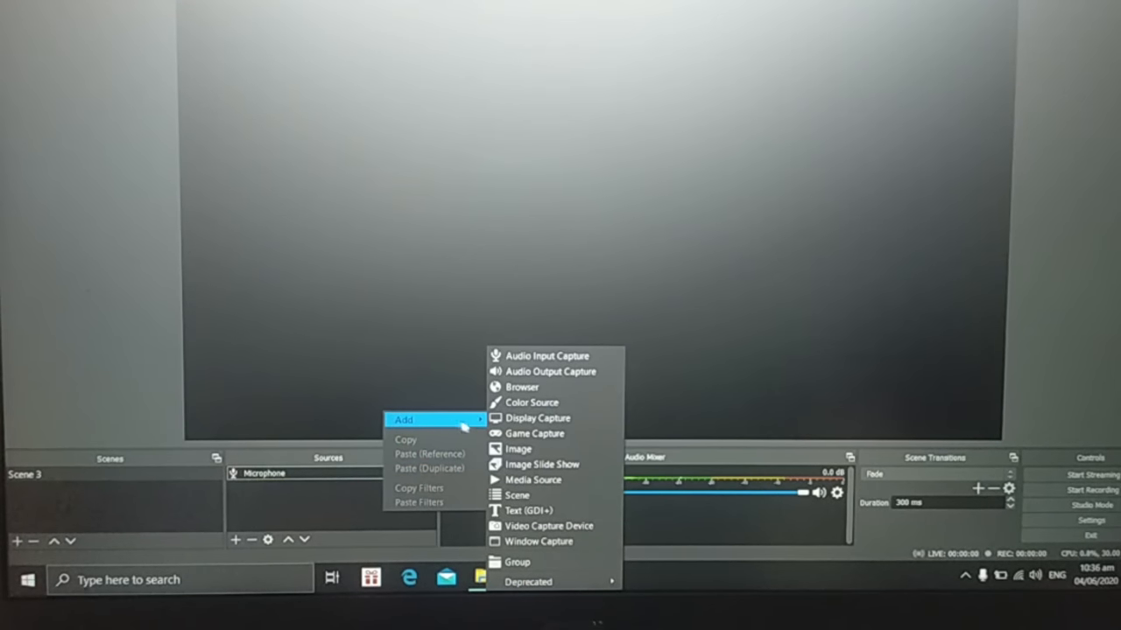
left_click(535, 433)
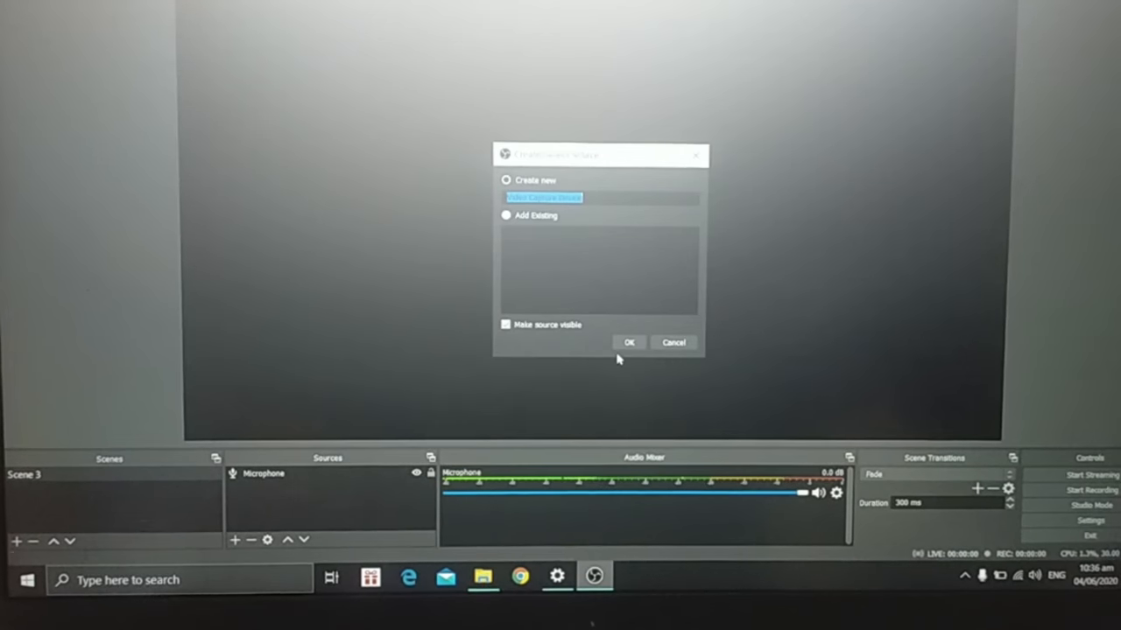
type("We")
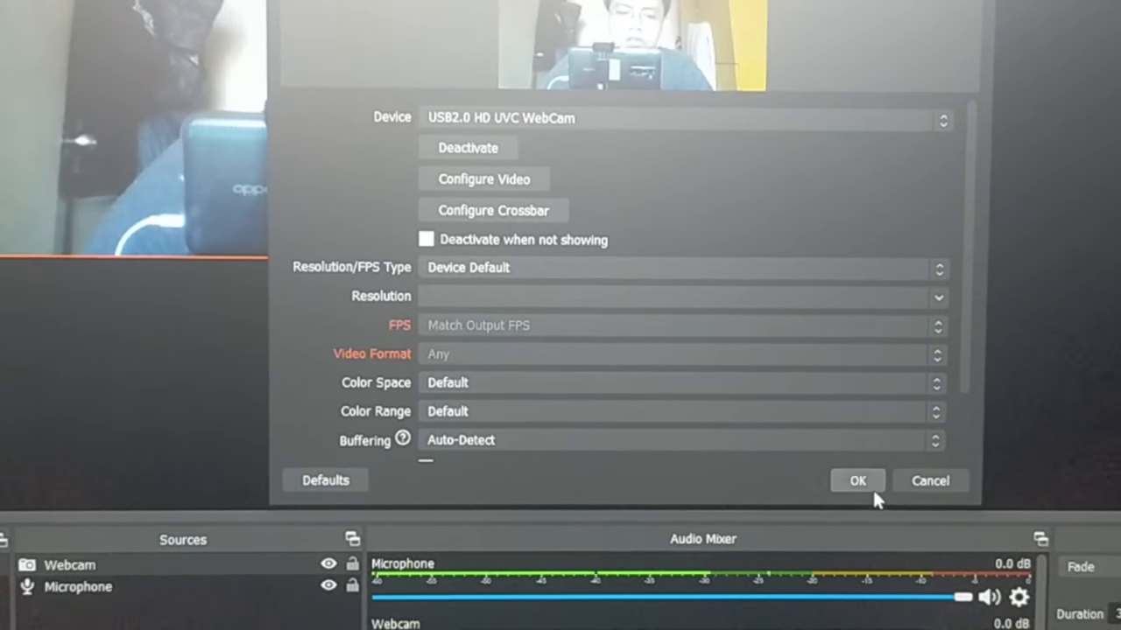
Confirm the webcam properties, then shrink the picture and drag it bottom-right
left_click(856, 481)
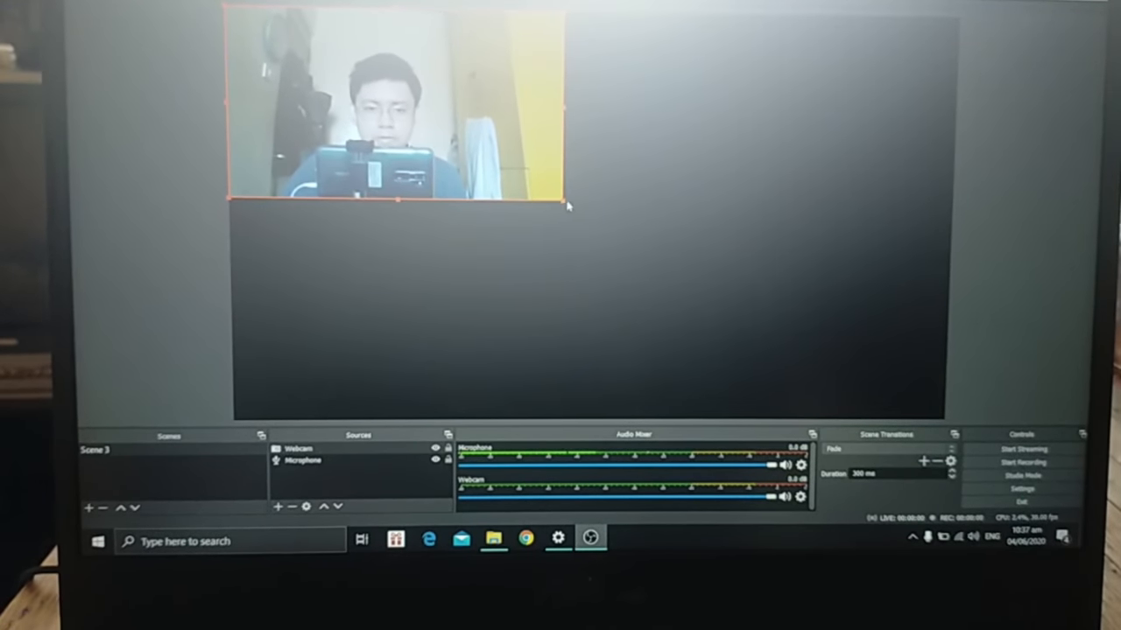
left_click_drag(567, 206, 486, 158)
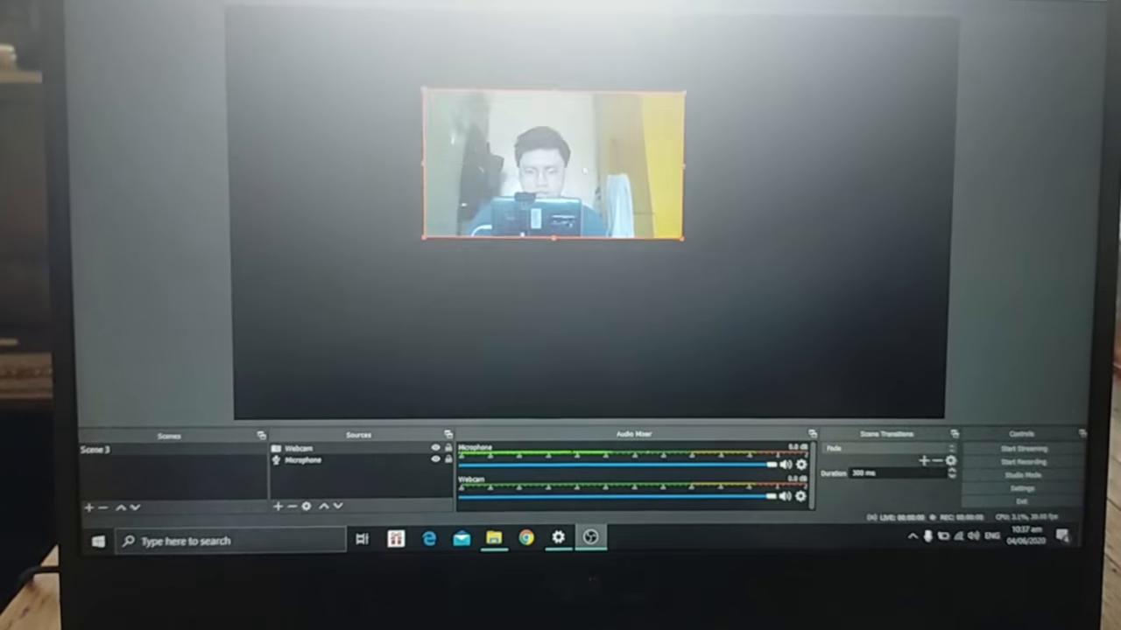
left_click_drag(675, 238, 676, 283)
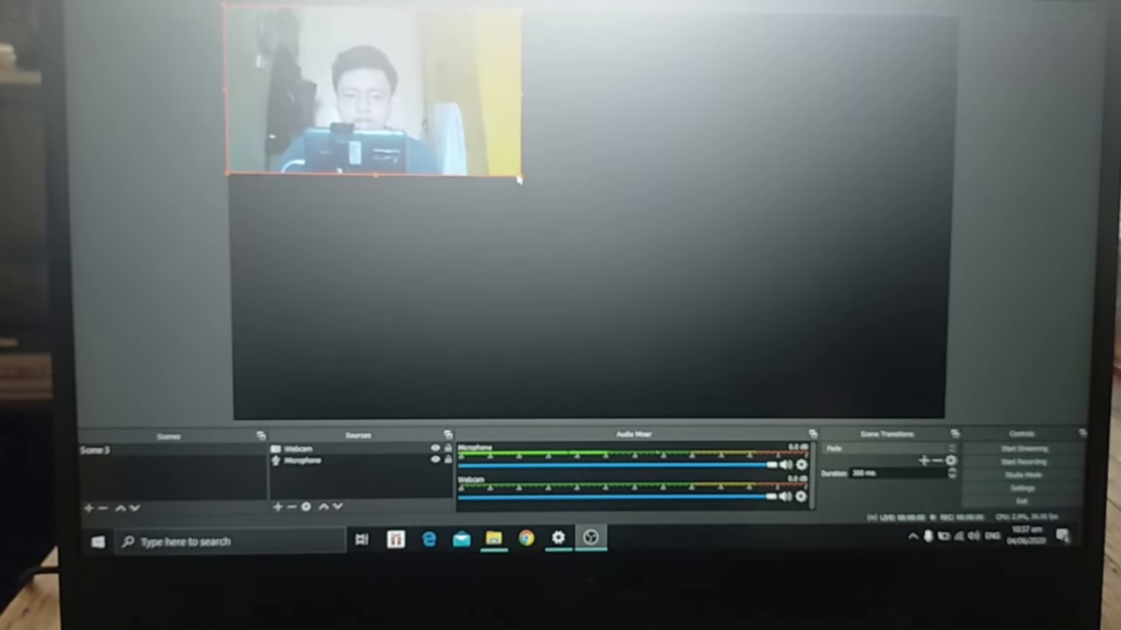
left_click_drag(377, 88, 853, 372)
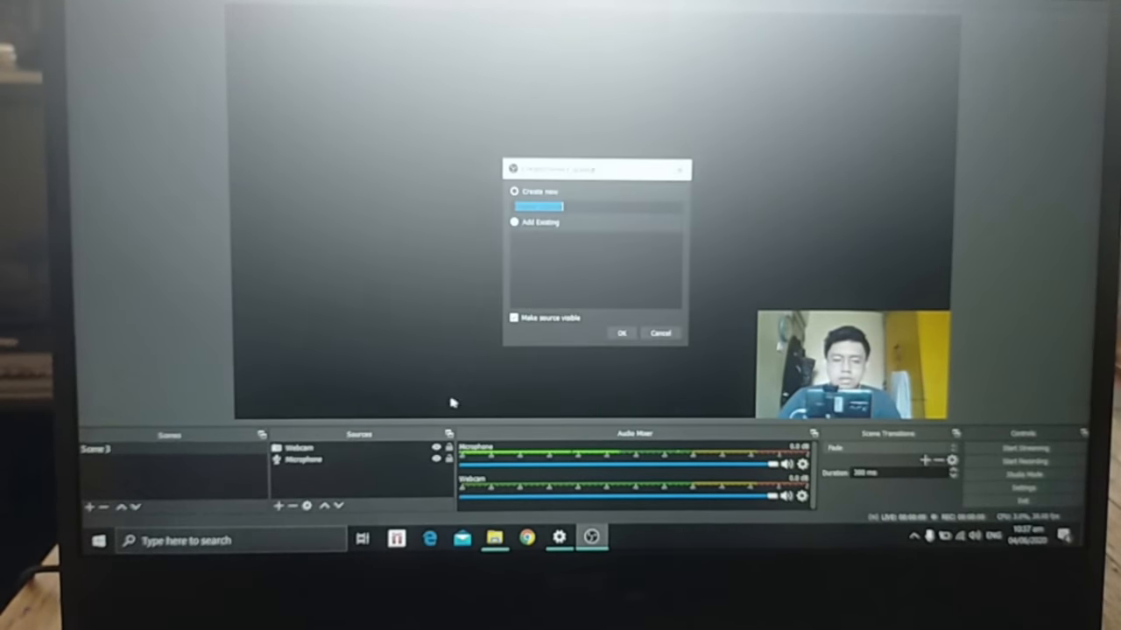
Start adding a Display Capture source in the Sources panel
left_click(621, 333)
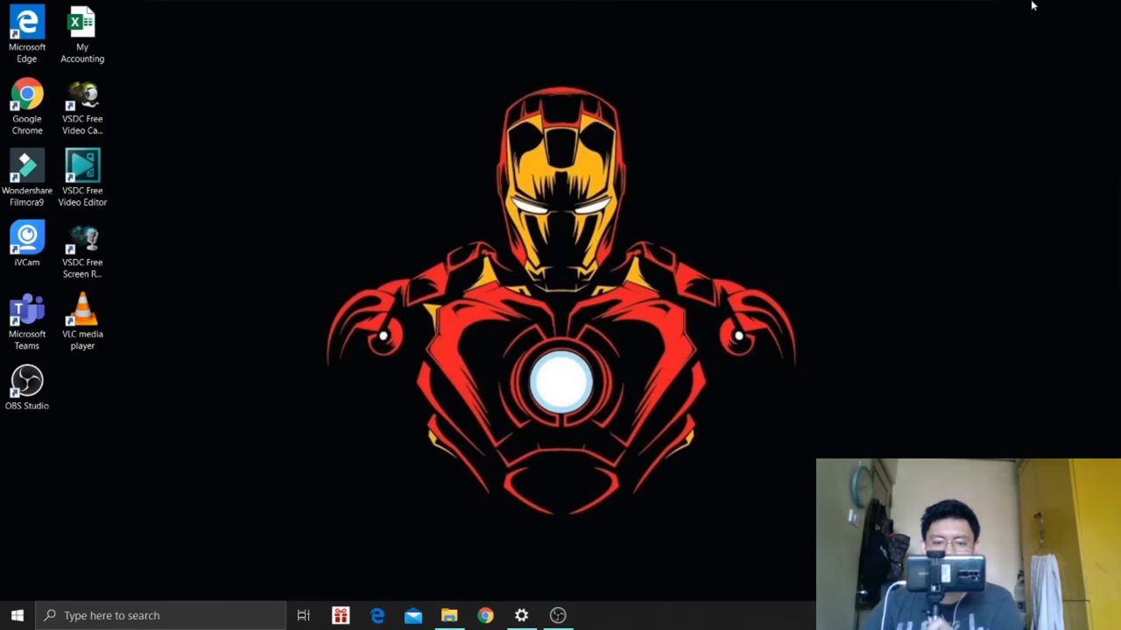
mouse_move(745, 12)
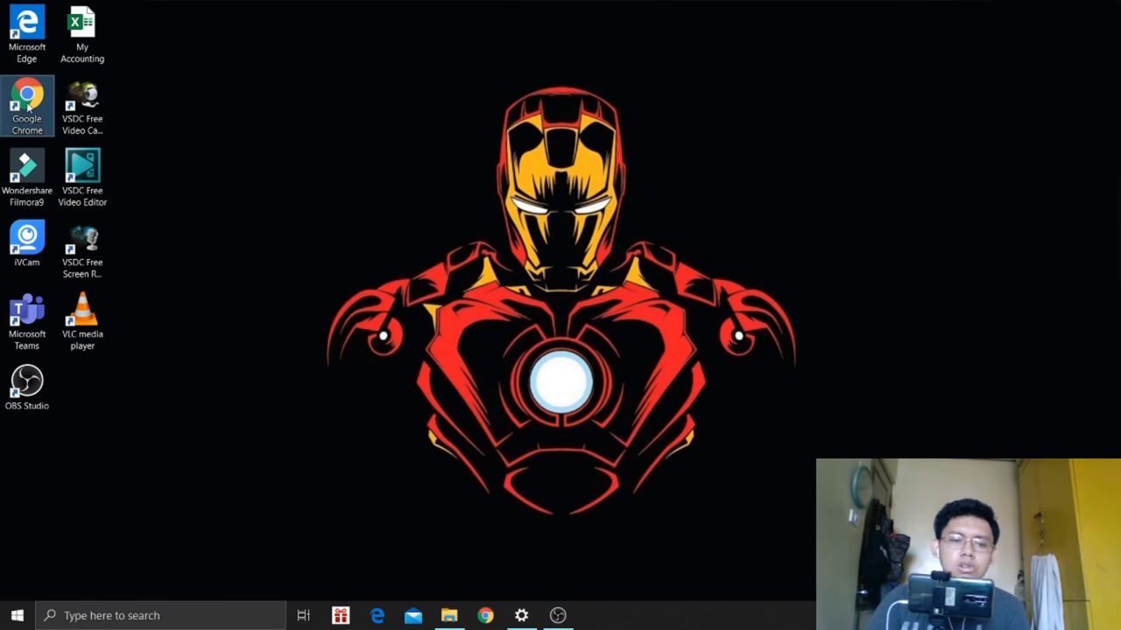
mouse_move(28, 103)
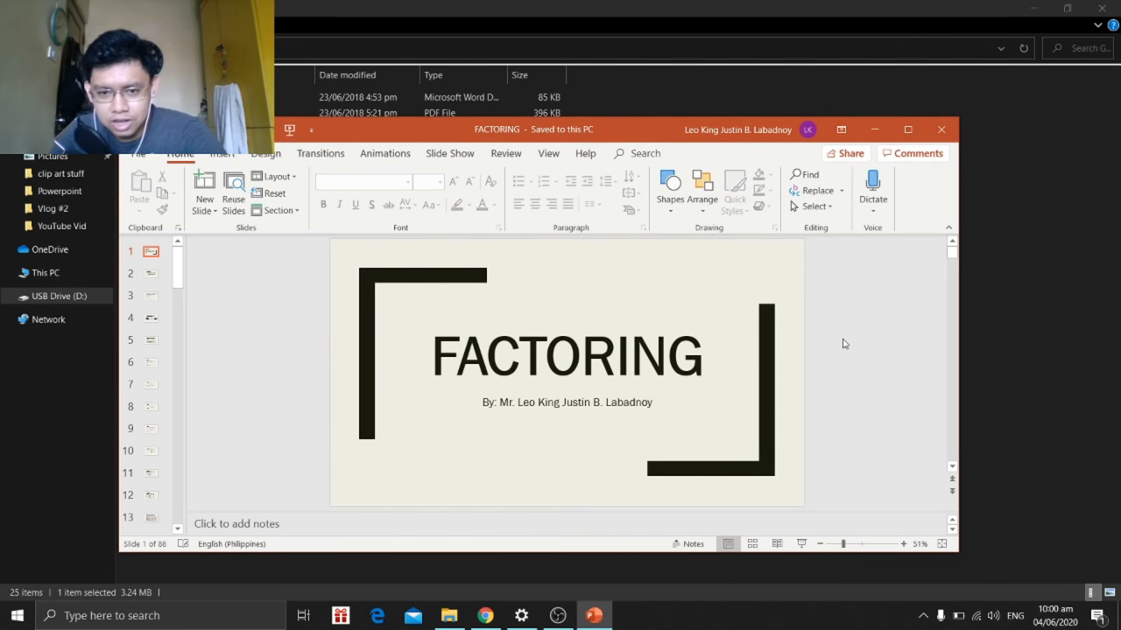
mouse_move(908, 129)
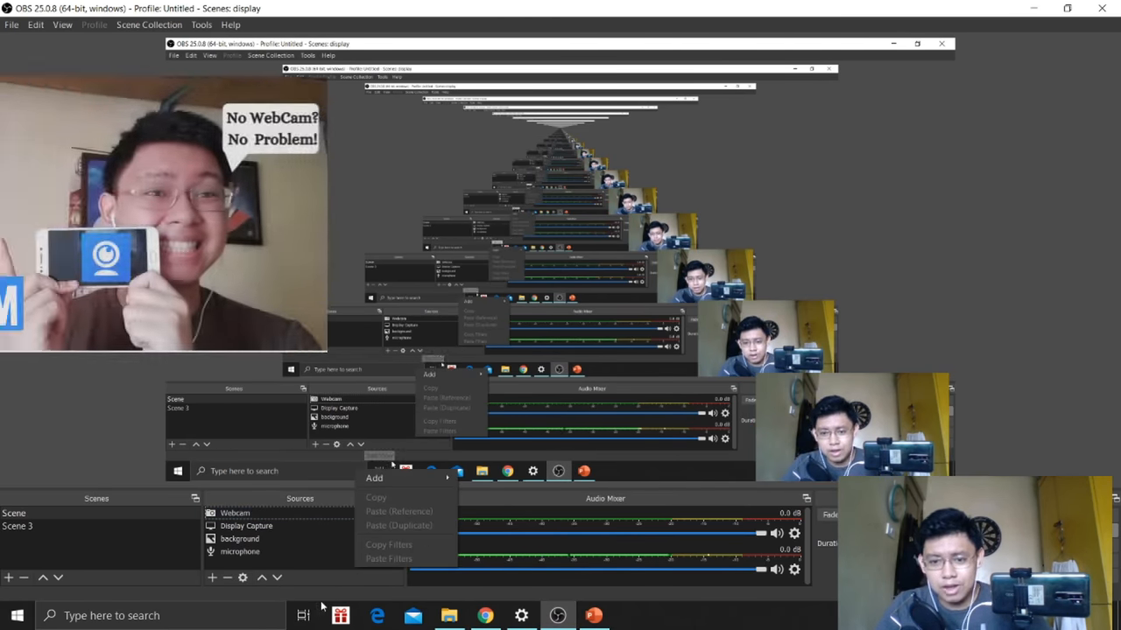
Add a 'phone cam' Video Capture Device source using the e2eSoft iVCam device
left_click(374, 478)
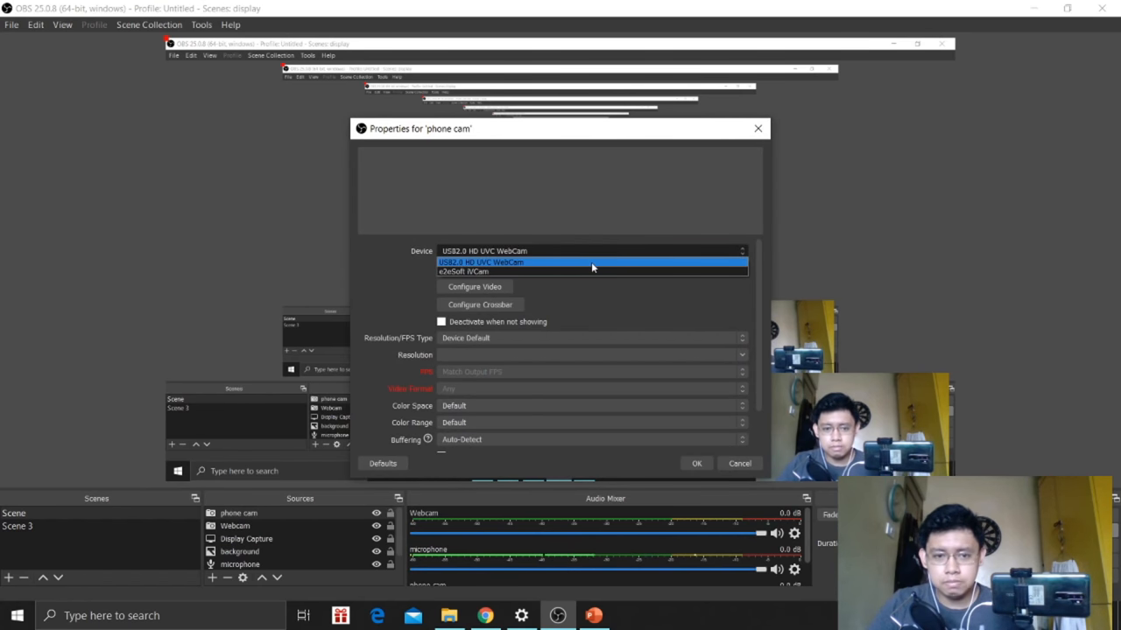
mouse_move(585, 271)
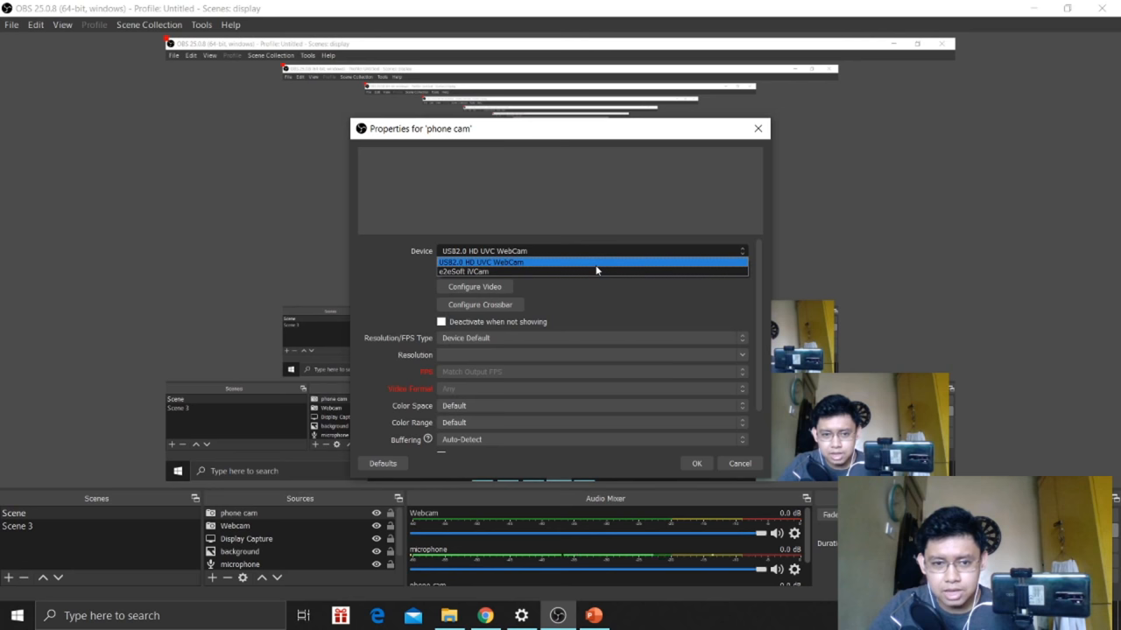
left_click(467, 271)
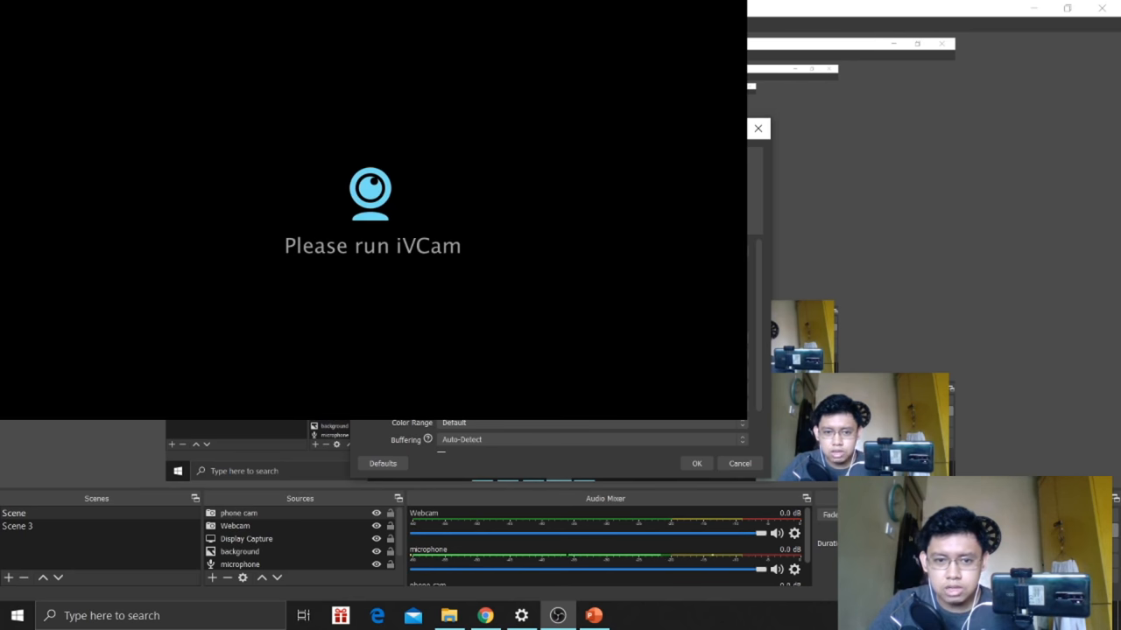